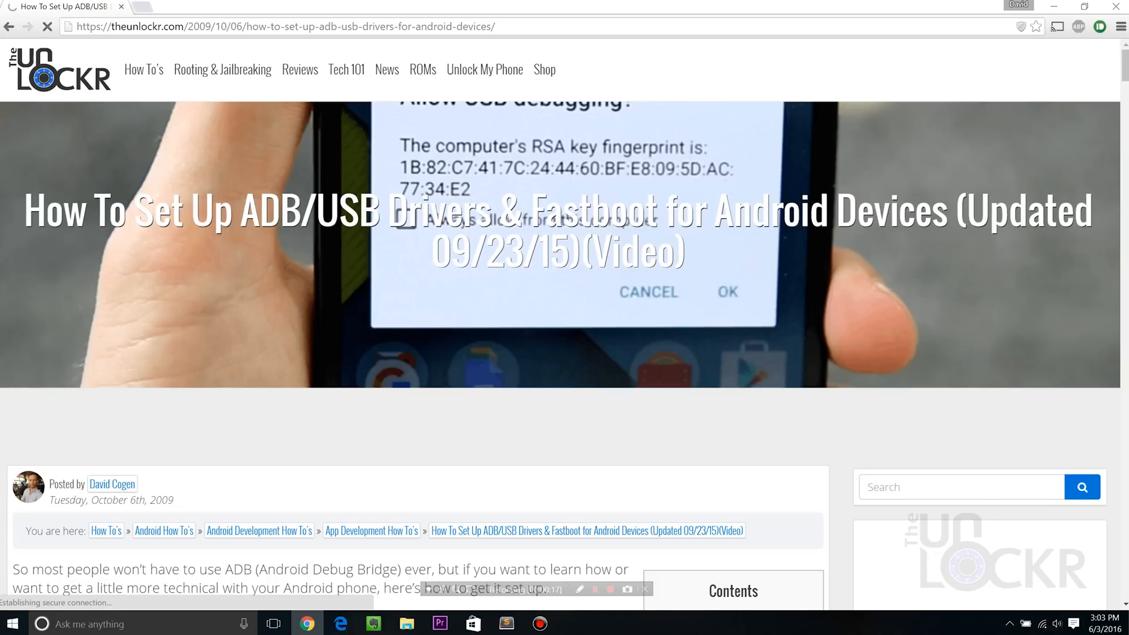
Scroll the theunlockr guide down to the 'How to Setup ADB/Fastboot on Windows' heading
{"action": "scroll", "scroll_direction": "down", "scroll_amount": 3}
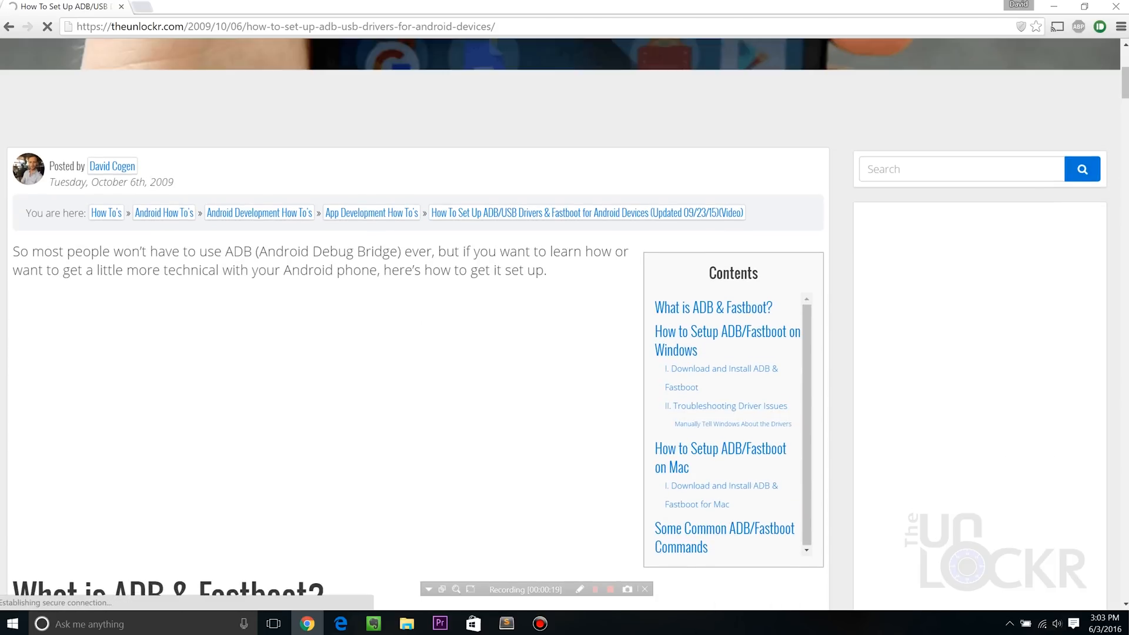
{"action": "scroll", "scroll_direction": "down", "scroll_amount": 3}
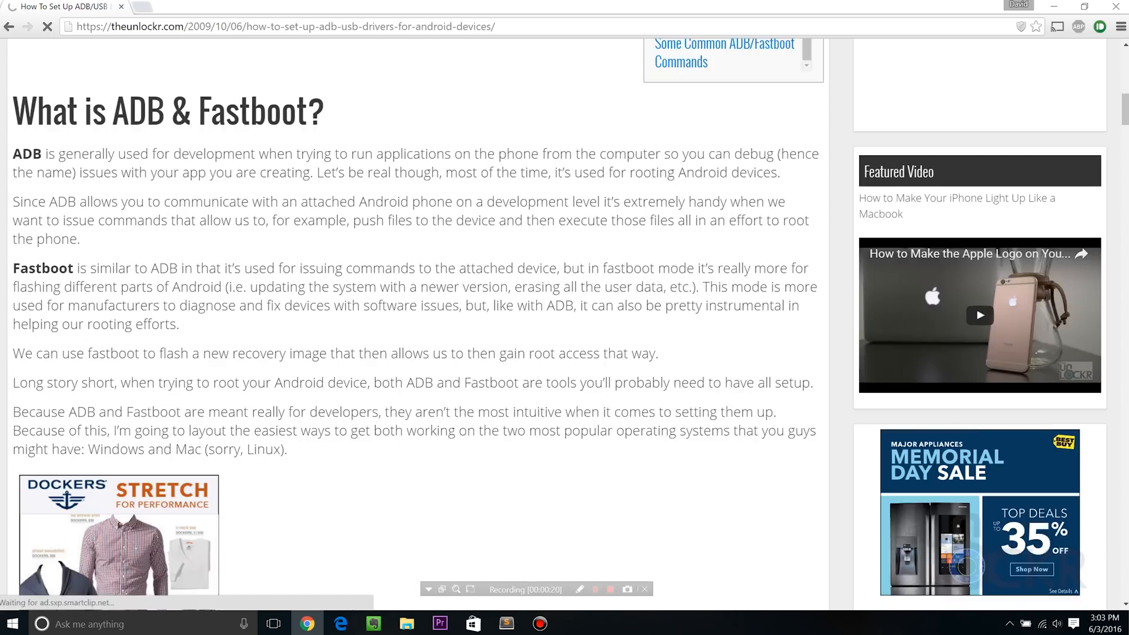
{"action": "scroll", "scroll_direction": "down", "scroll_amount": 3}
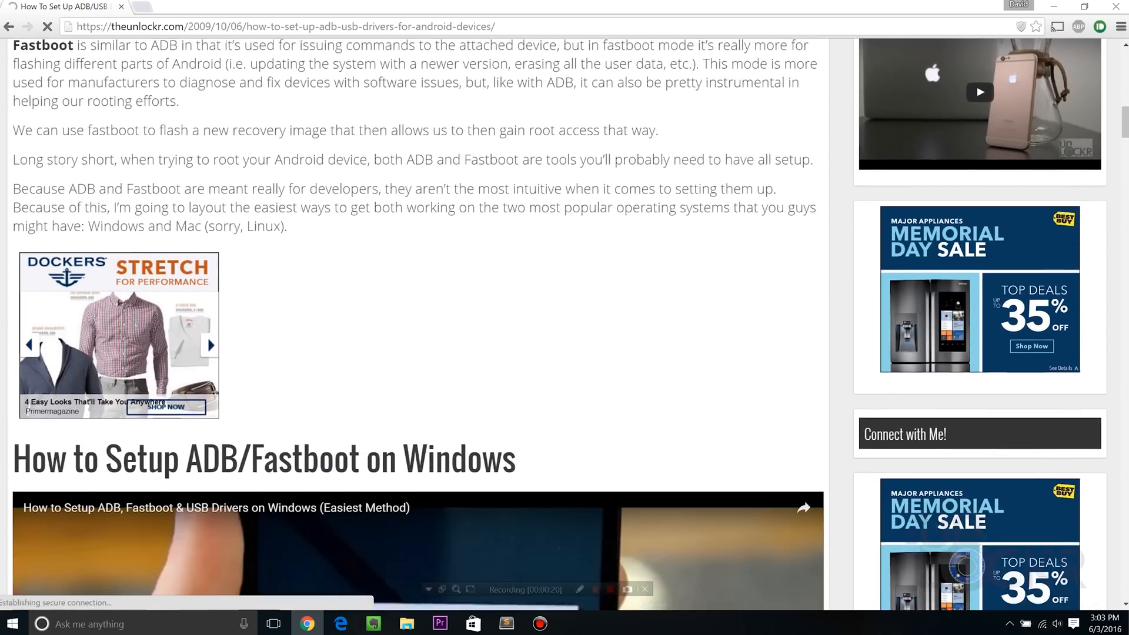
{"action": "left_click", "coordinate": [406, 623]}
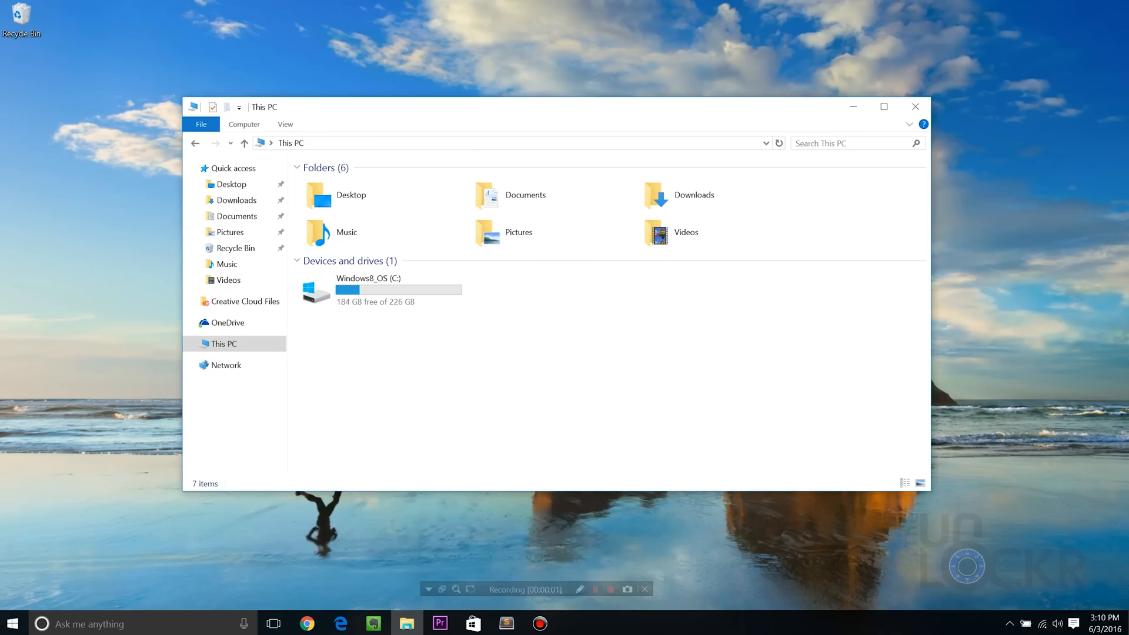
Navigate from This PC into Windows8_OS (C:) and then the adb folder
{"action": "left_click", "coordinate": [381, 289]}
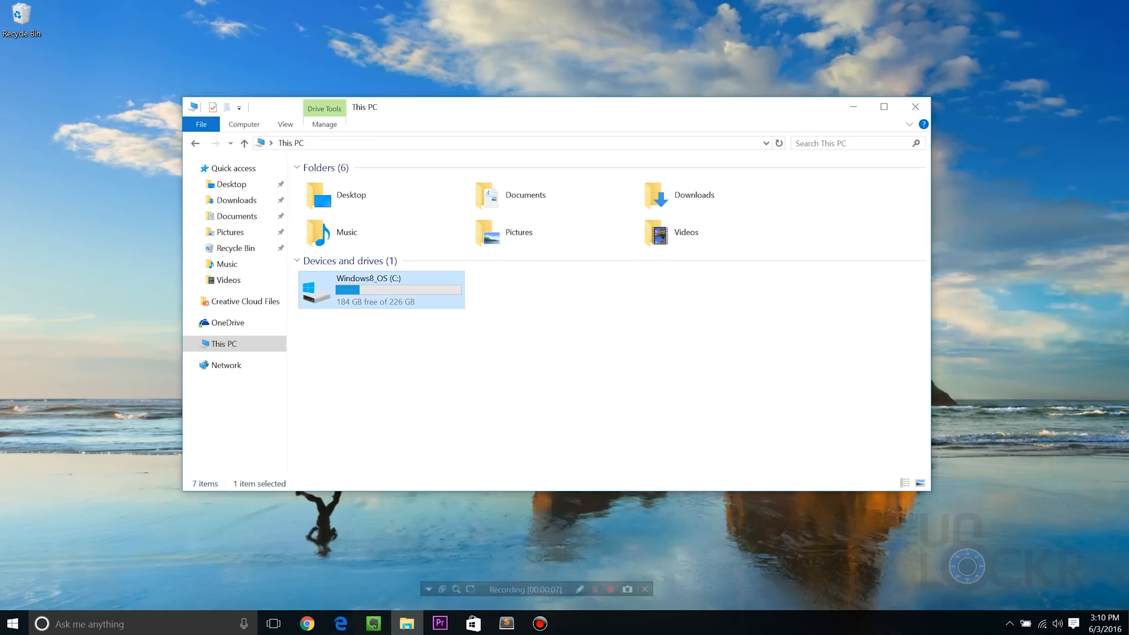
{"action": "double_click", "coordinate": [368, 277]}
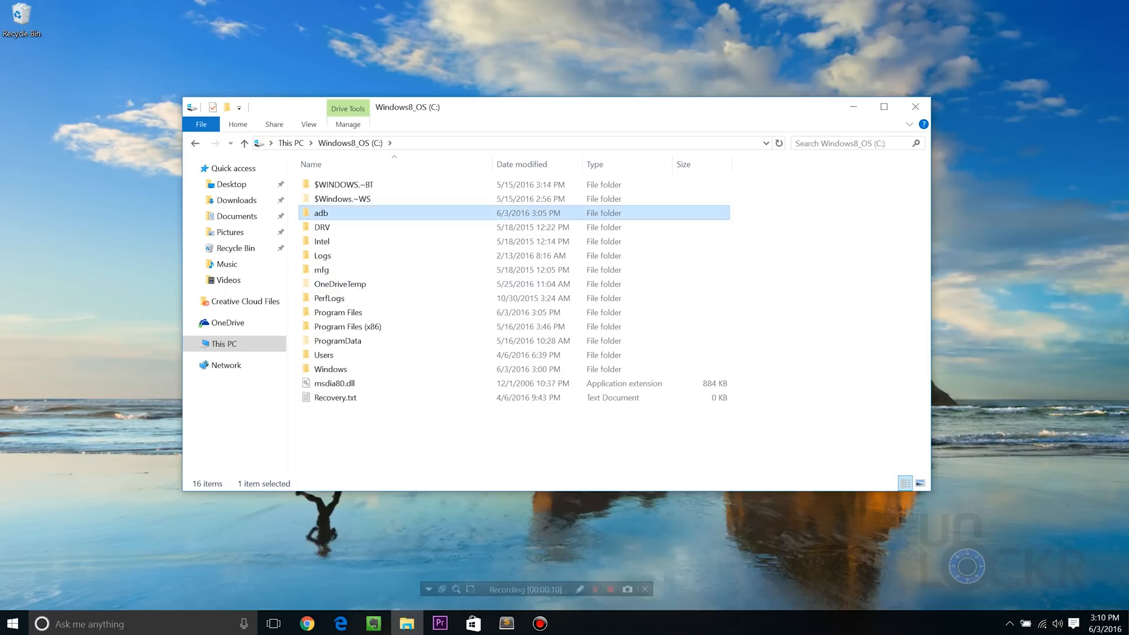
{"action": "double_click", "coordinate": [320, 213]}
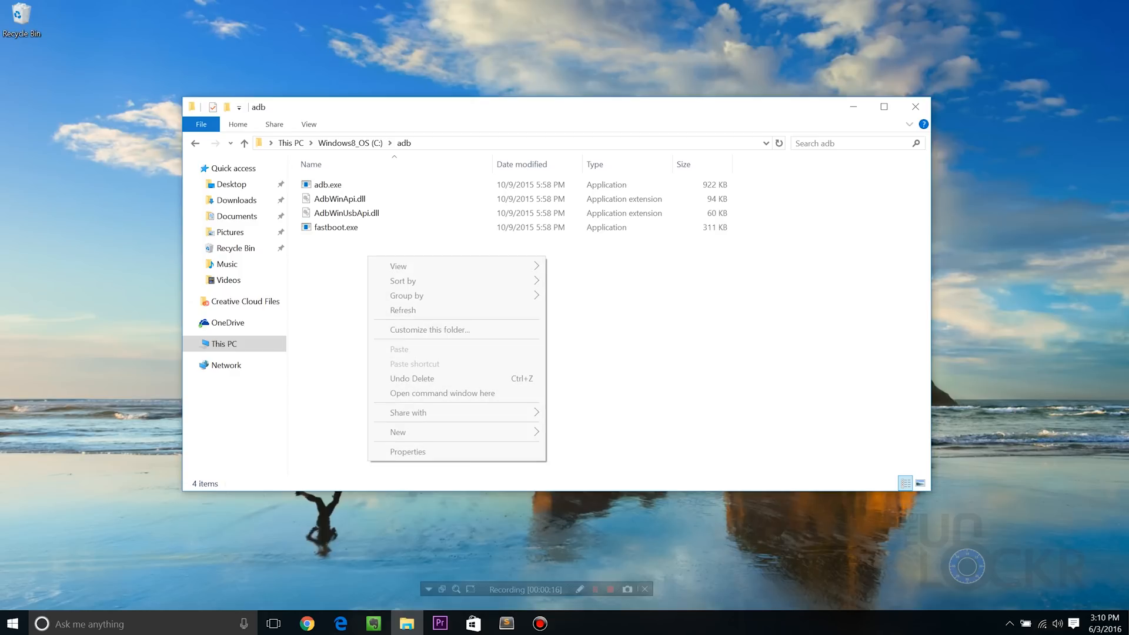
{"action": "mouse_move", "coordinate": [442, 393]}
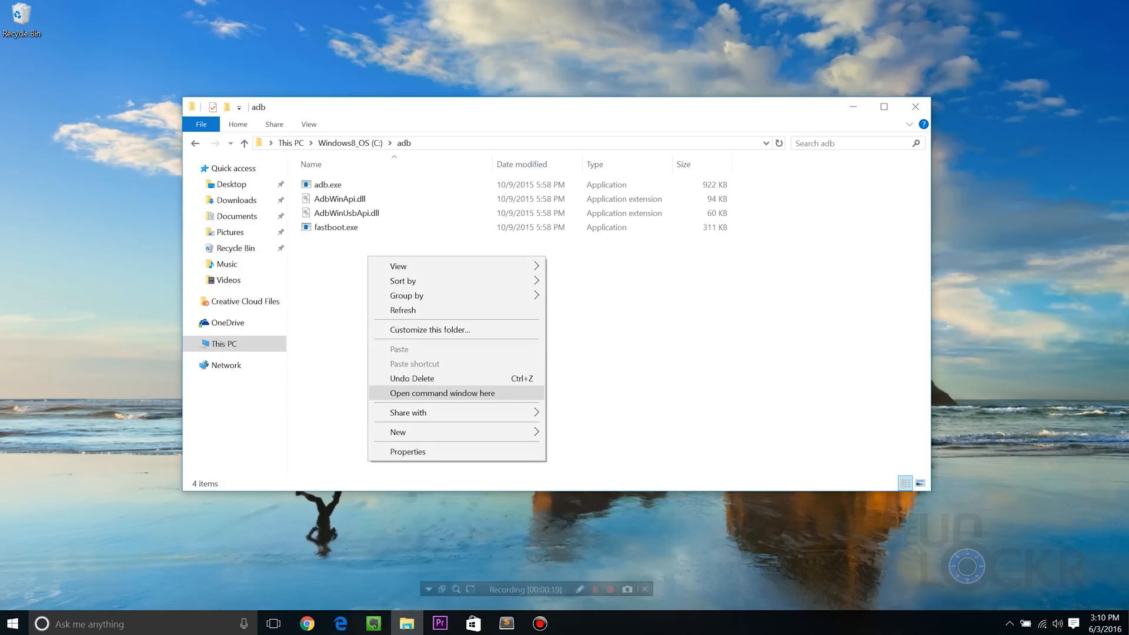
Run adb devices from a command window opened in C:\adb
{"action": "left_click", "coordinate": [442, 393]}
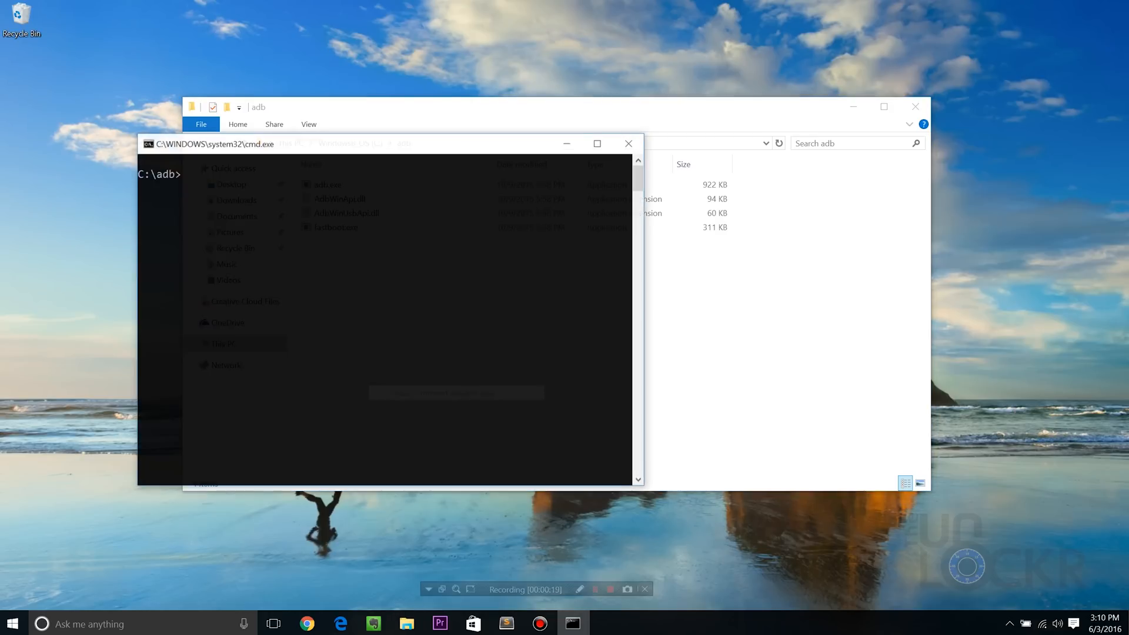
{"action": "type", "text": "adb devices"}
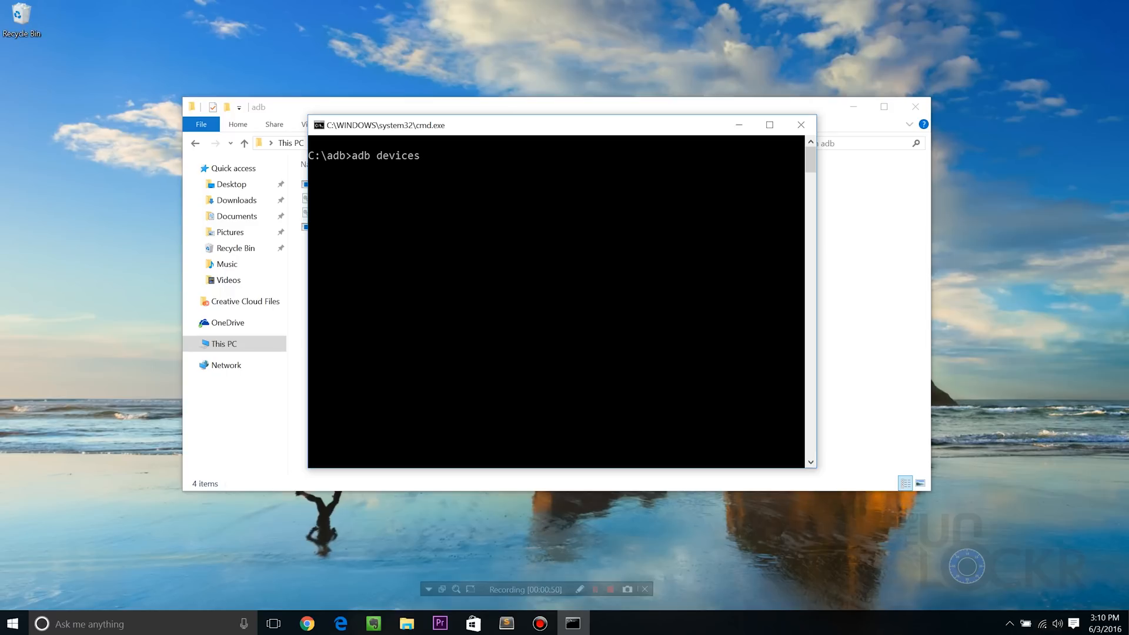
{"action": "key", "text": "enter"}
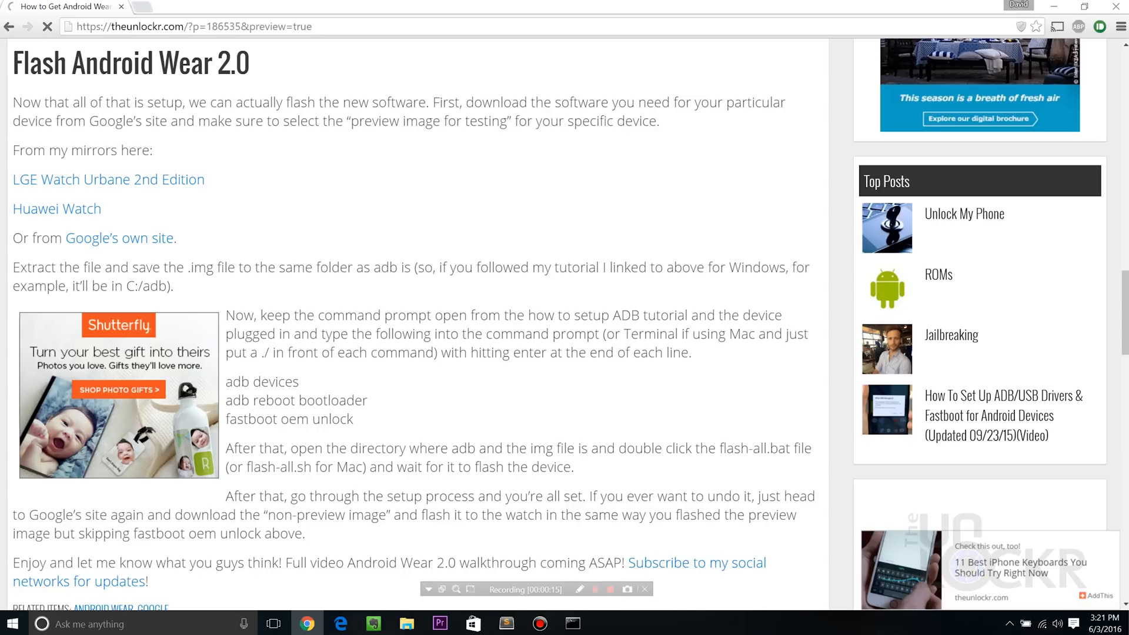
{"action": "mouse_move", "coordinate": [118, 239]}
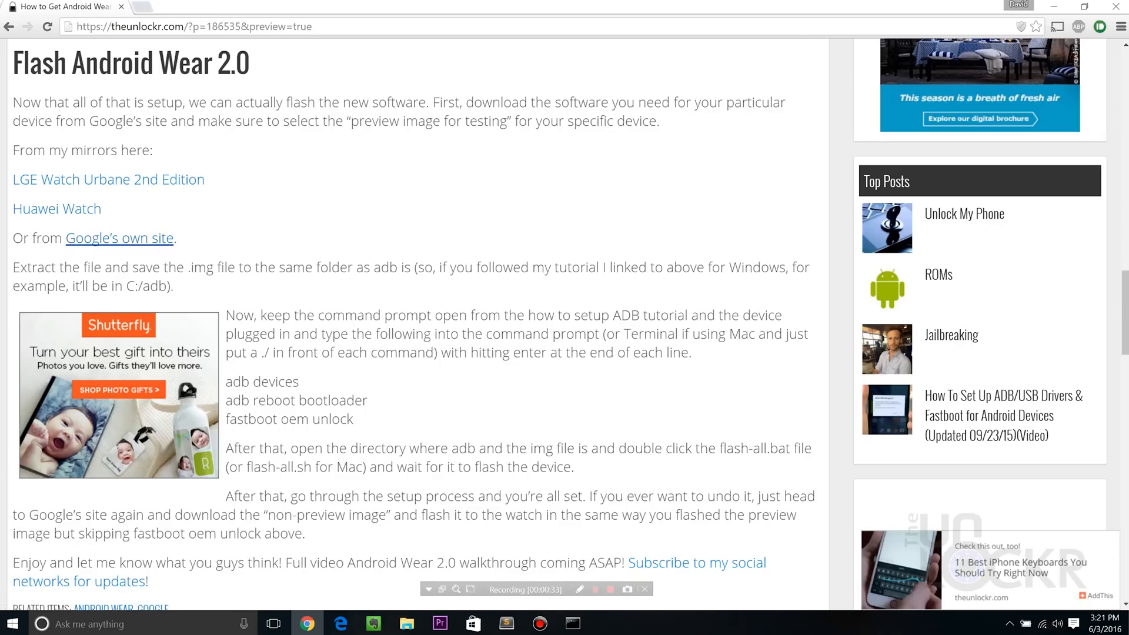
{"action": "mouse_move", "coordinate": [119, 238]}
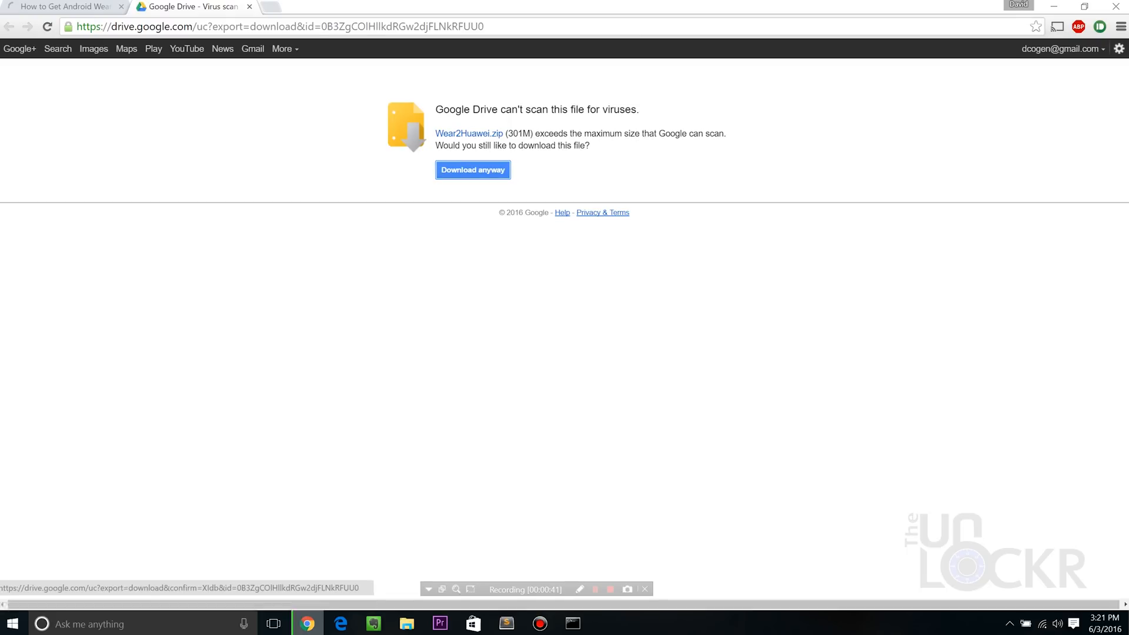
Download Wear2Huawei.zip anyway past Google Drive's virus-scan warning
{"action": "left_click", "coordinate": [473, 169]}
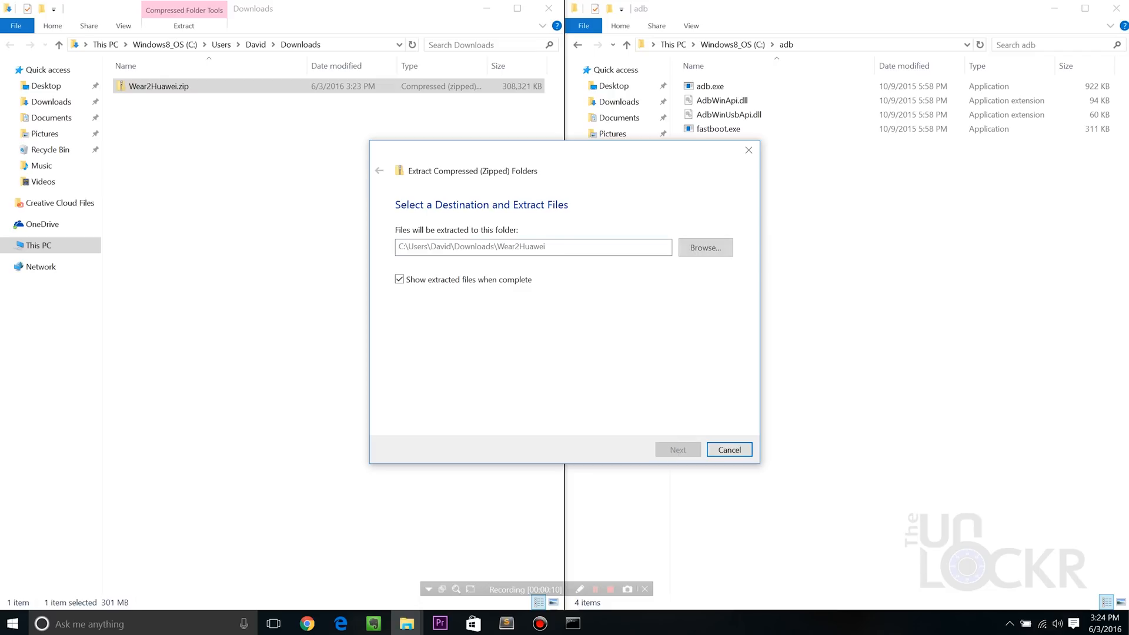
Extract Wear2Huawei.zip and navigate the second window to C:\adb
{"action": "left_click", "coordinate": [677, 449]}
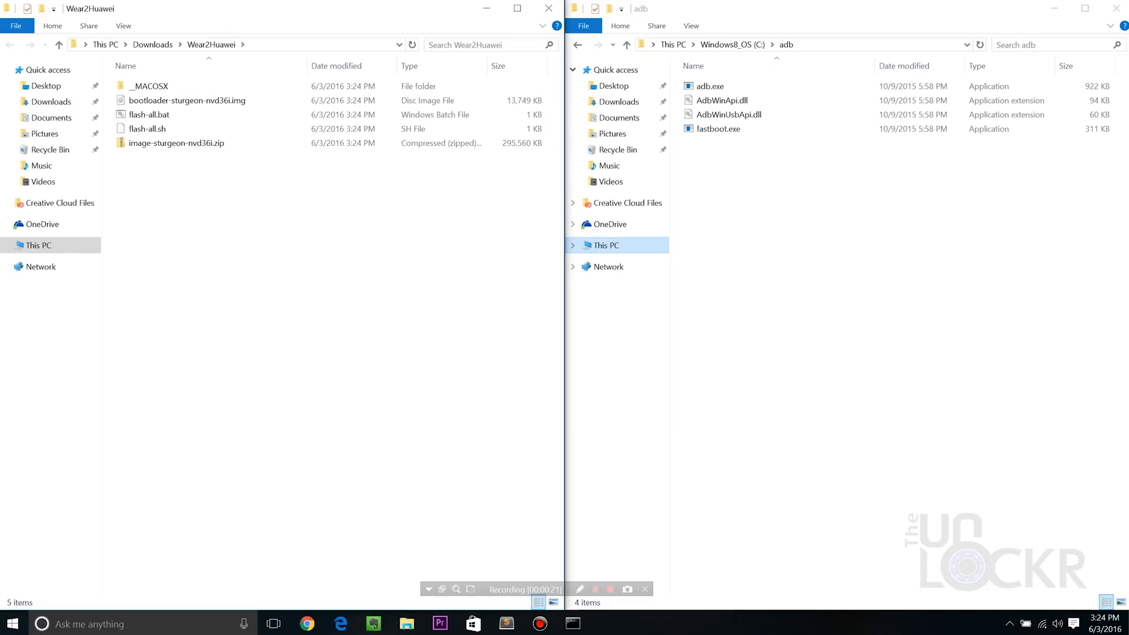
{"action": "left_click", "coordinate": [607, 244]}
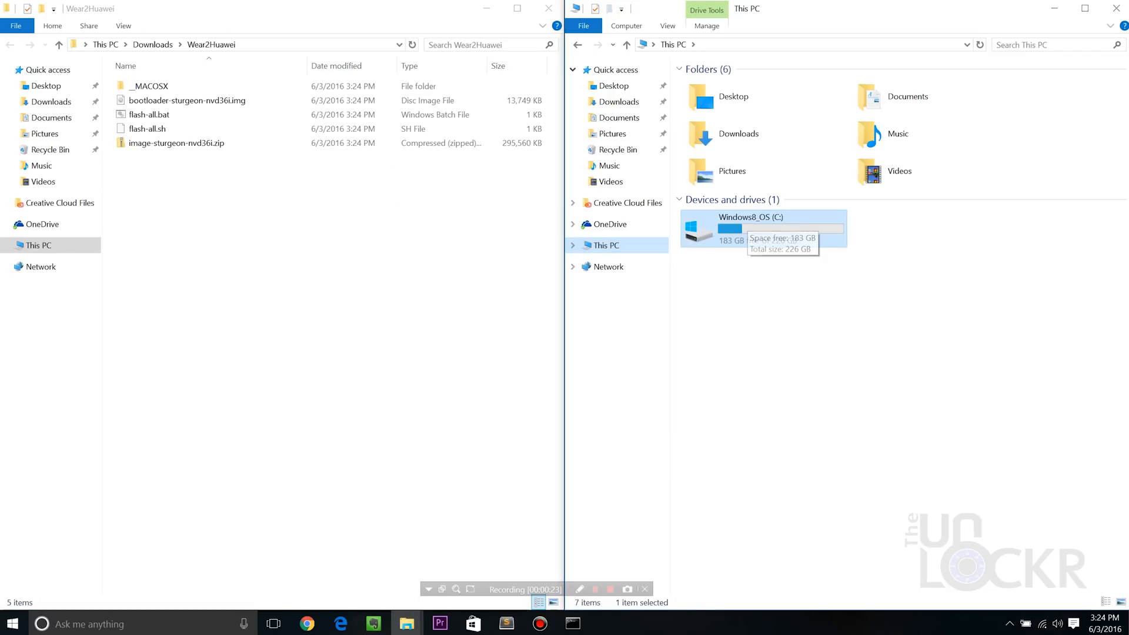
{"action": "double_click", "coordinate": [751, 229]}
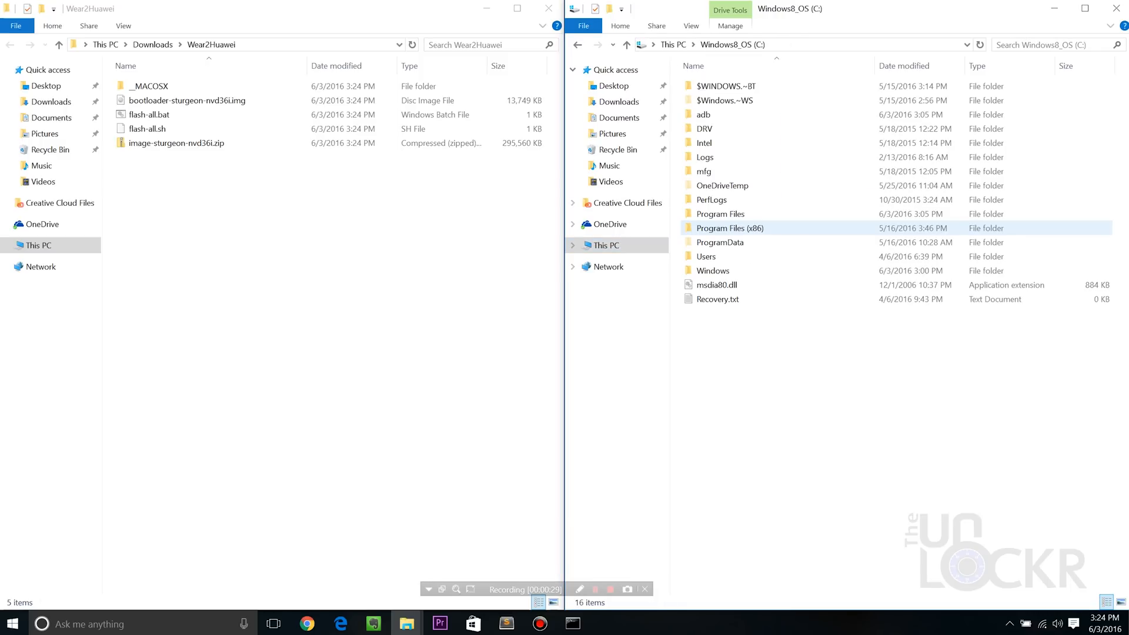
{"action": "left_click", "coordinate": [704, 128]}
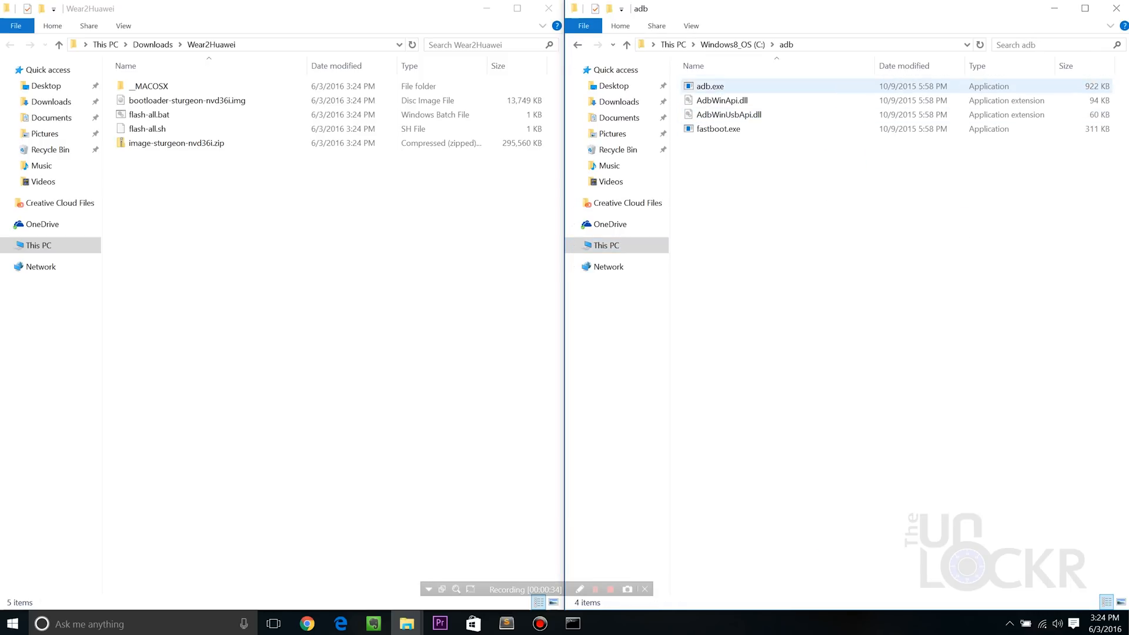
Move the Wear 2.0 bootloader, image zip and flash scripts into C:\adb and start a command prompt there
{"action": "left_click", "coordinate": [187, 100]}
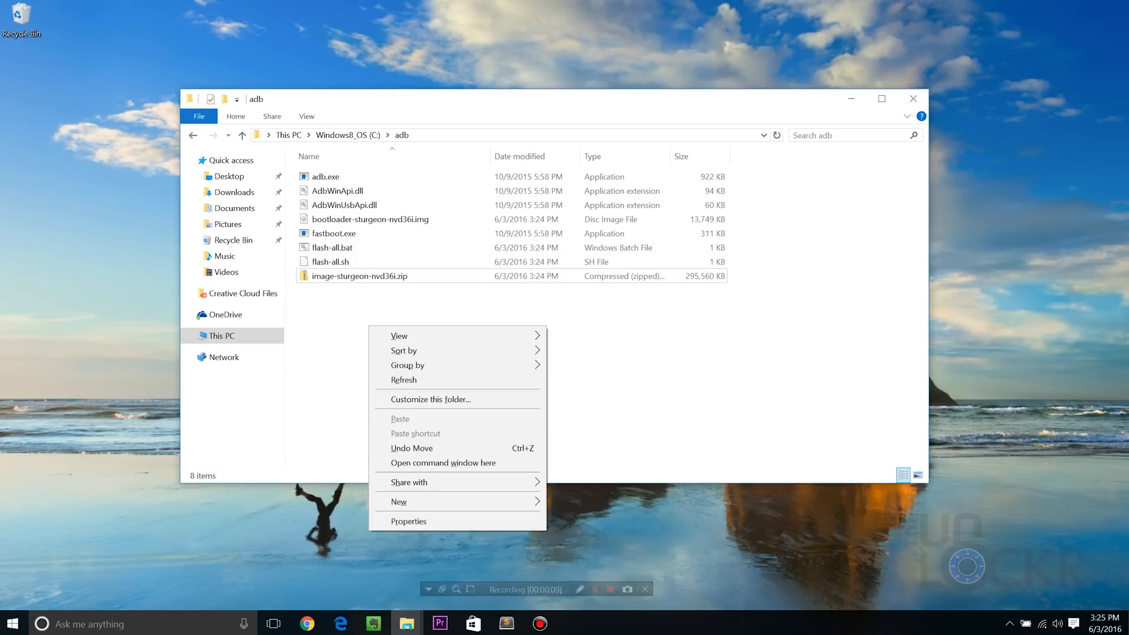
{"action": "left_click", "coordinate": [444, 463]}
{"action": "type", "text": "adb devi"}
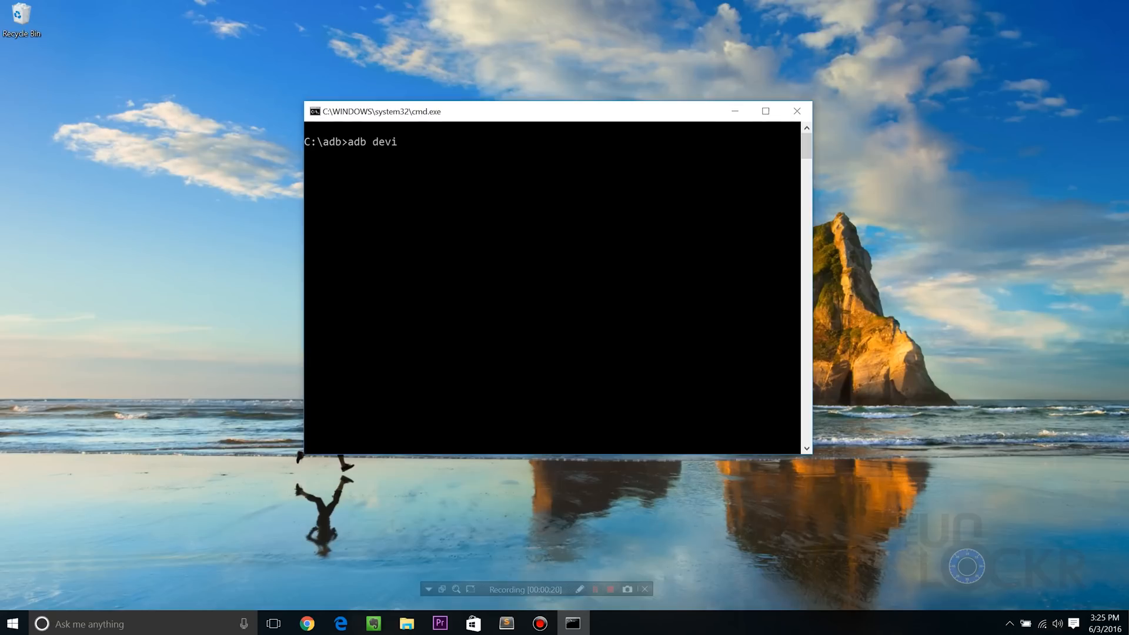
Run adb devices, adb reboot bootloader, then fastboot oem unlock
{"action": "type", "text": "ces"}
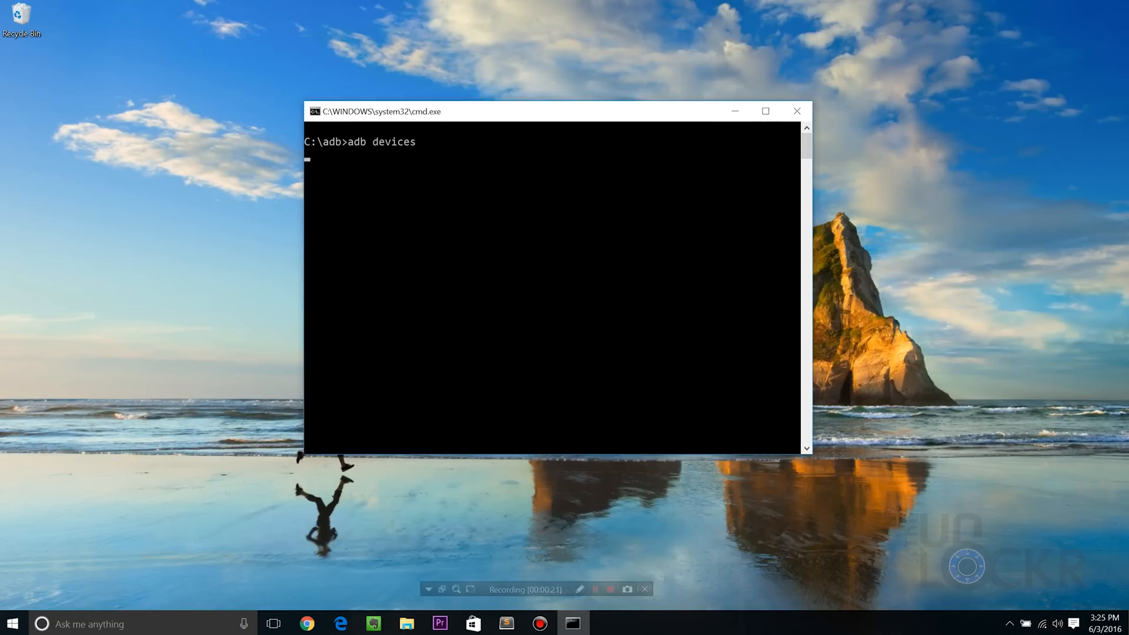
{"action": "key", "text": "Enter"}
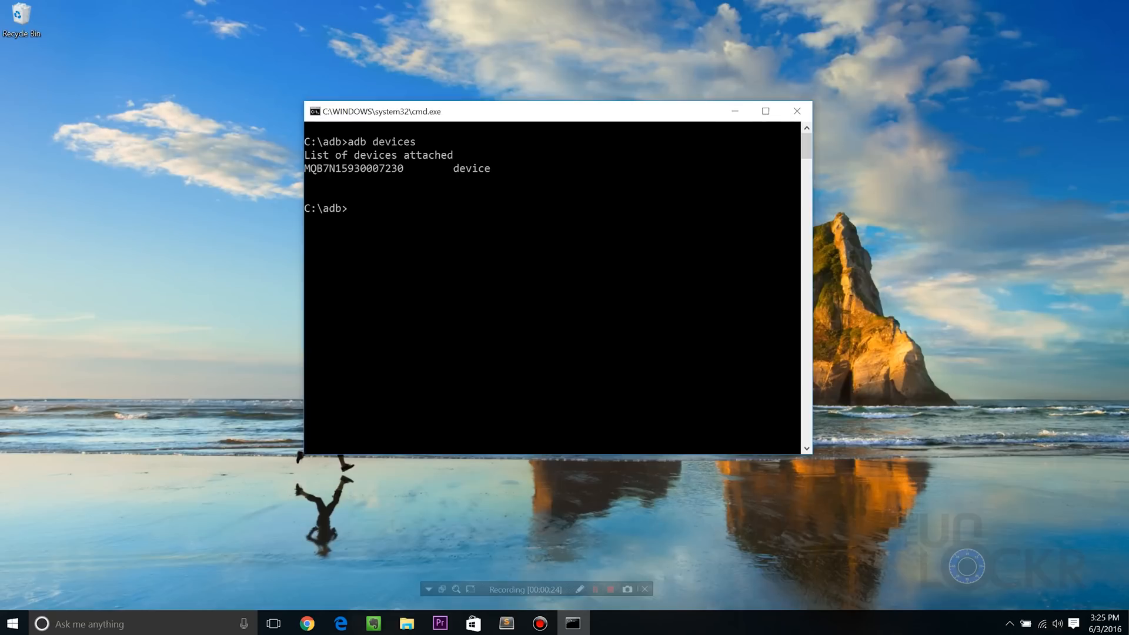
{"action": "type", "text": "adb reboot bootloader"}
{"action": "type", "text": "f"}
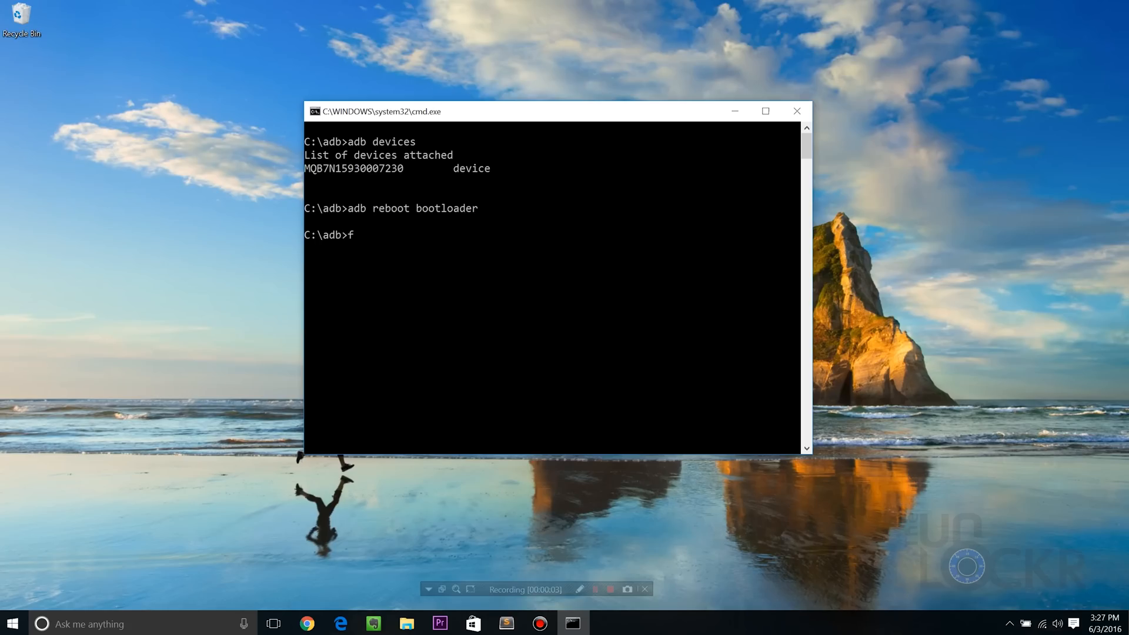
{"action": "type", "text": "astboot oem unlock"}
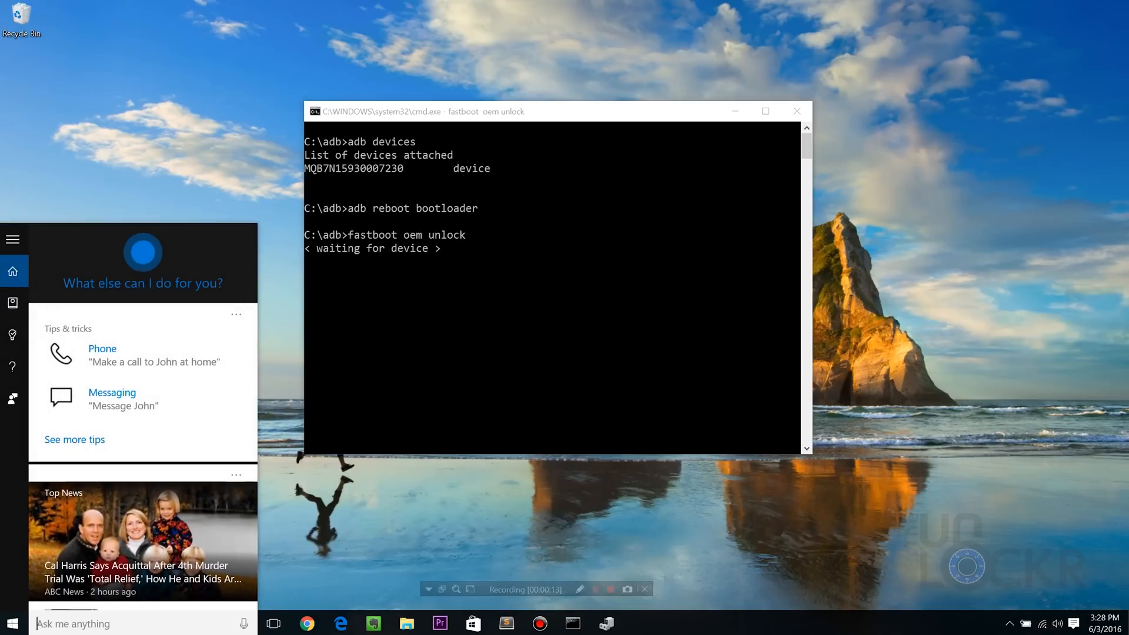
Start a manual driver update for the unrecognized Android device in Device Manager
{"action": "type", "text": "device manager"}
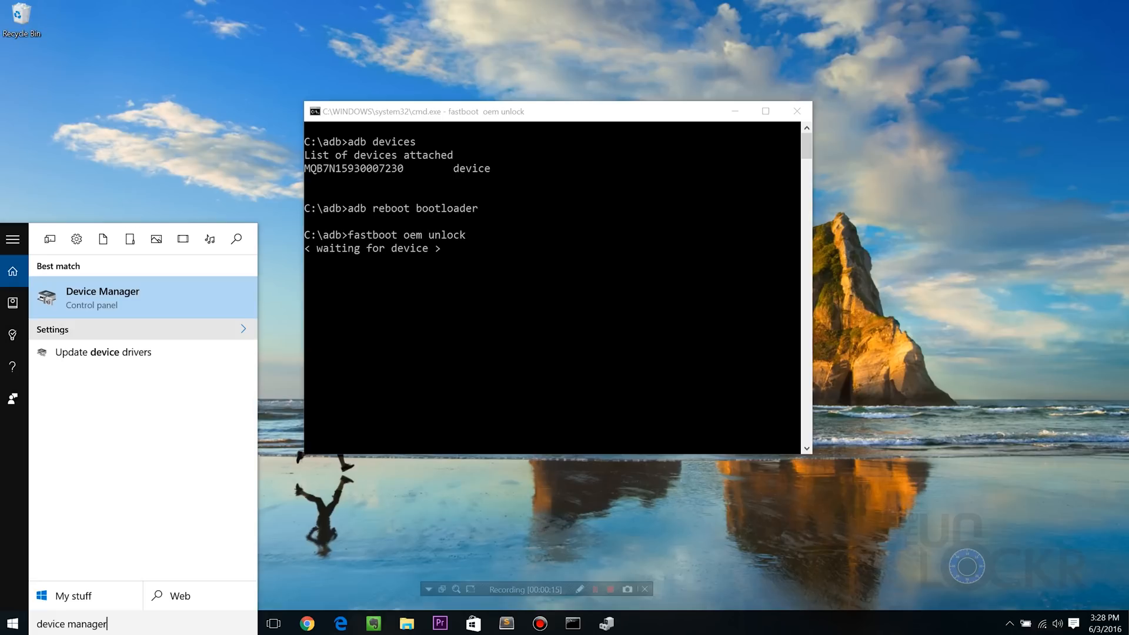
{"action": "right_click", "coordinate": [369, 363]}
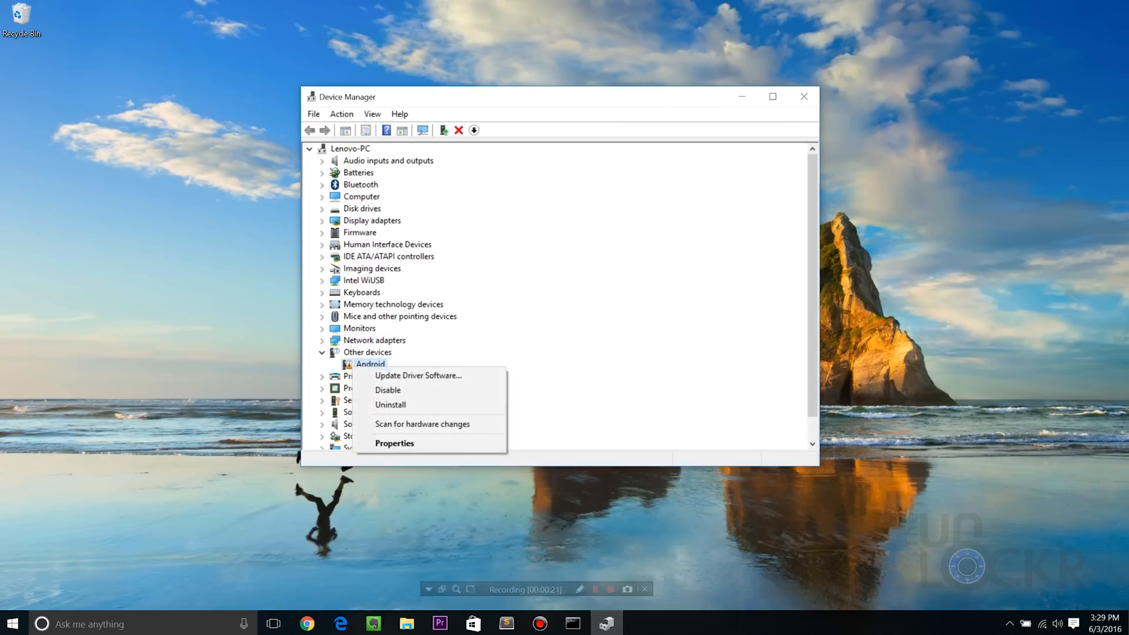
{"action": "left_click", "coordinate": [417, 375]}
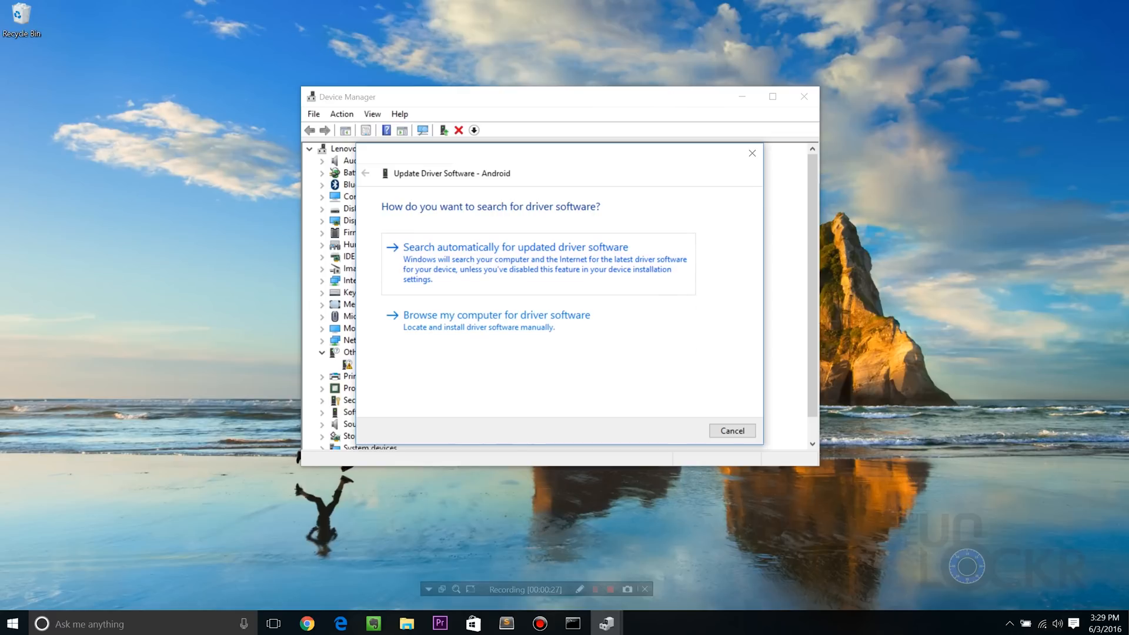
{"action": "left_click", "coordinate": [496, 315]}
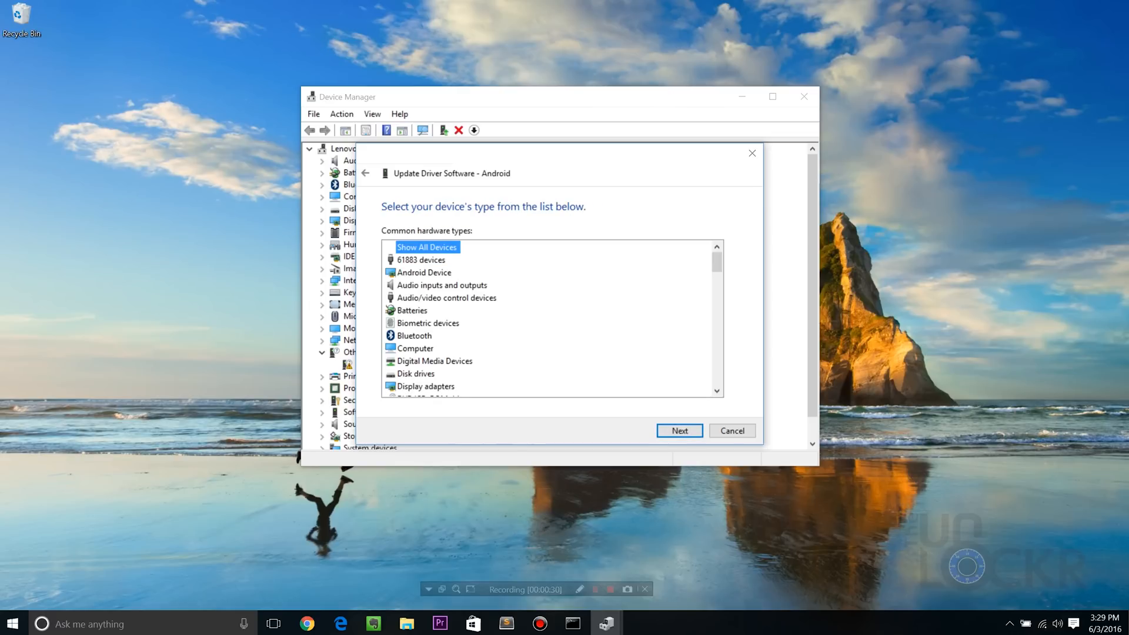
Choose Android Device type and accept installing the Android Bootloader Interface driver
{"action": "left_click", "coordinate": [424, 271]}
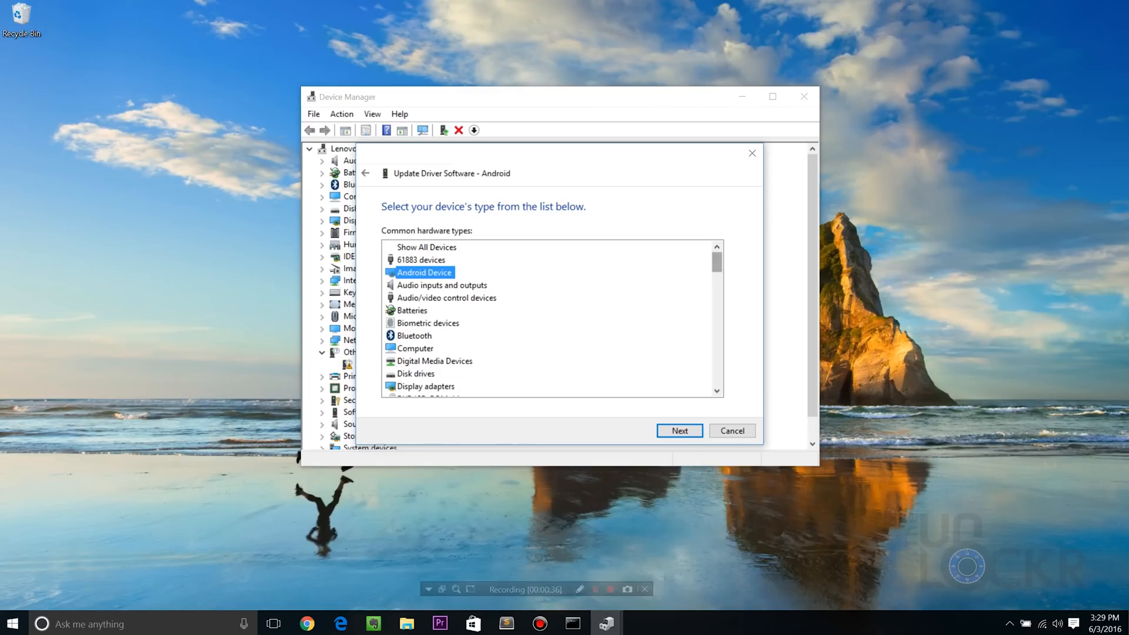
{"action": "left_click", "coordinate": [677, 430]}
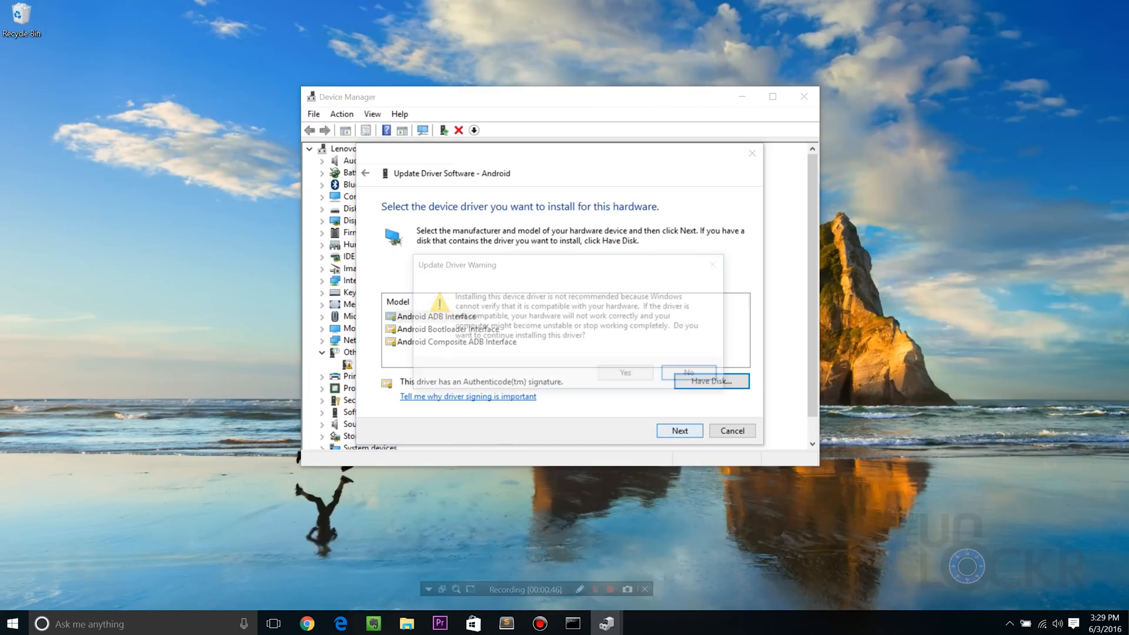
{"action": "left_click", "coordinate": [624, 373]}
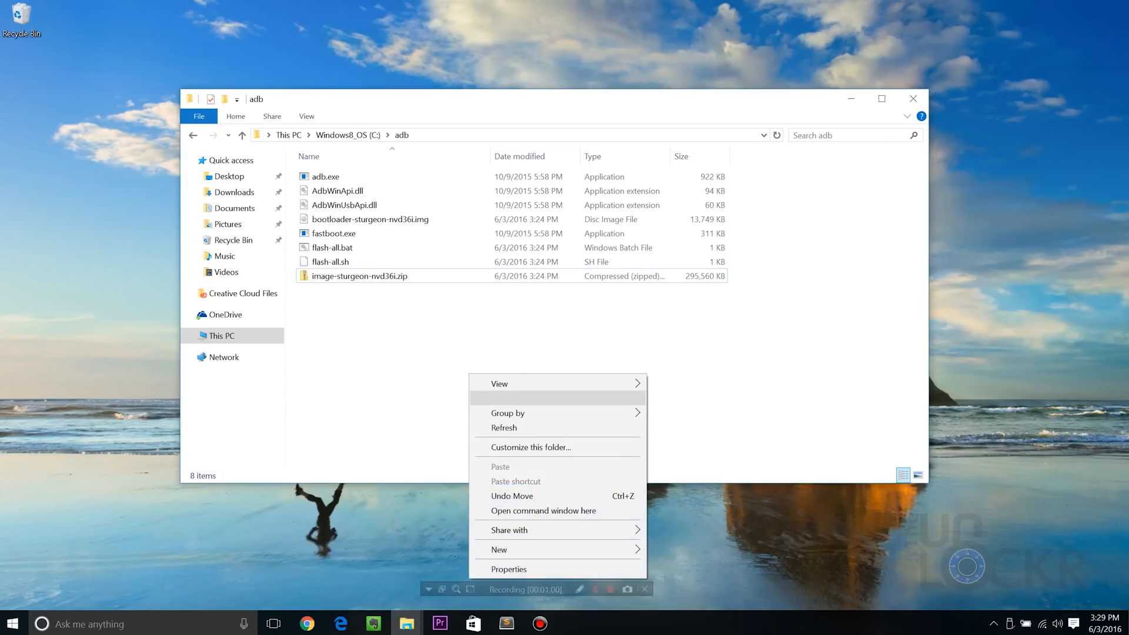
Run fastboot devices in a new C:\adb prompt, then begin fastboot oem unlock
{"action": "left_click", "coordinate": [543, 510]}
{"action": "type", "text": "fas"}
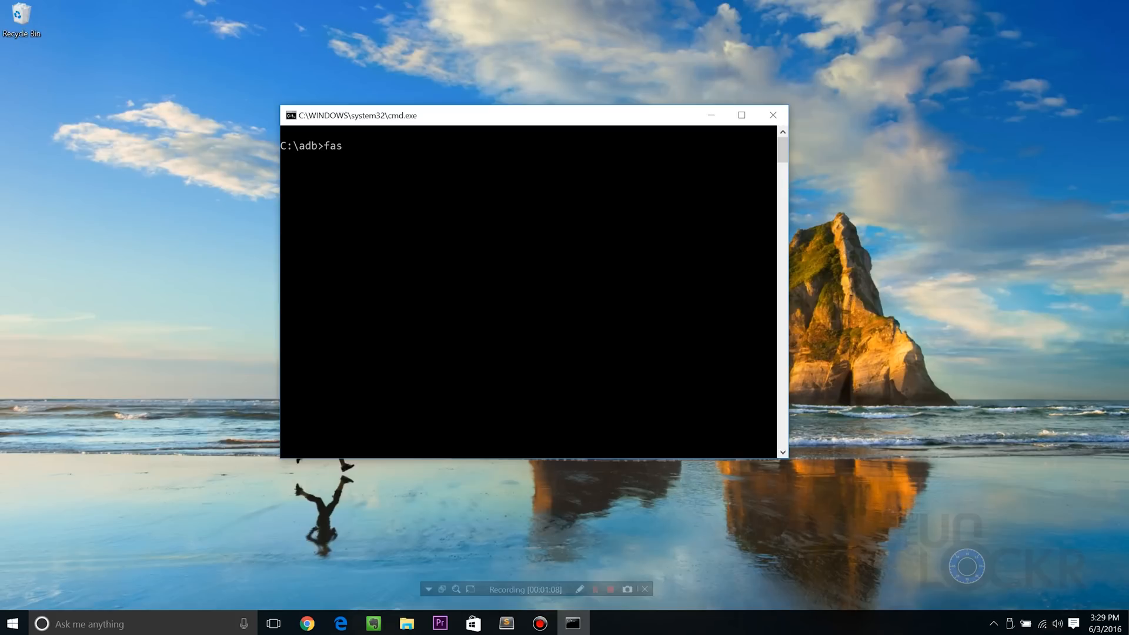
{"action": "type", "text": "tboot devices"}
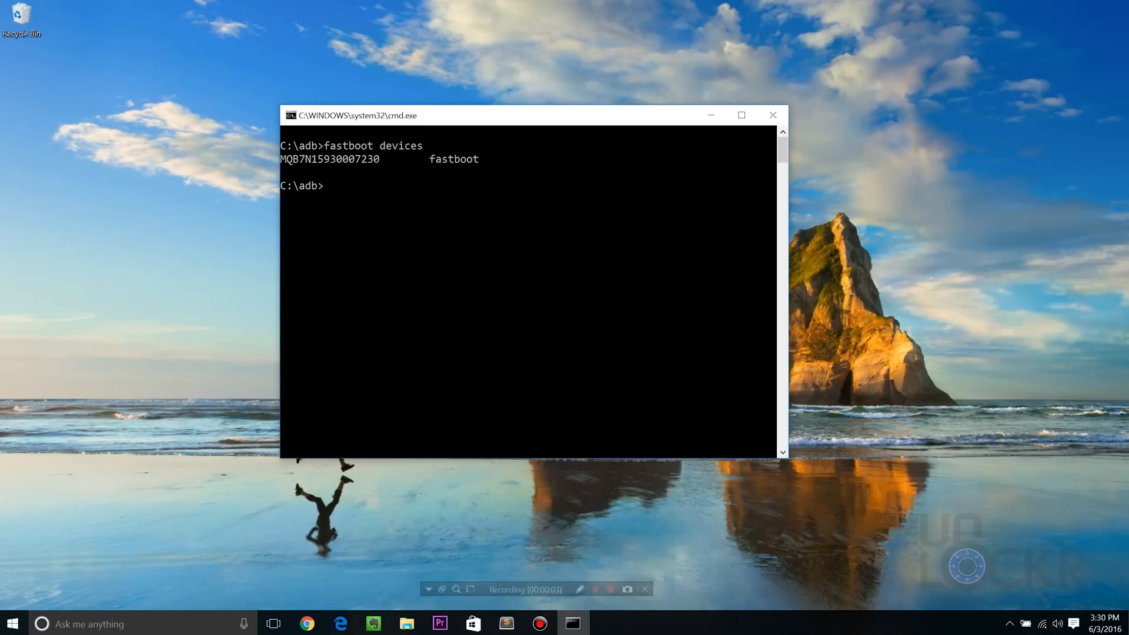
{"action": "type", "text": "fastboot"}
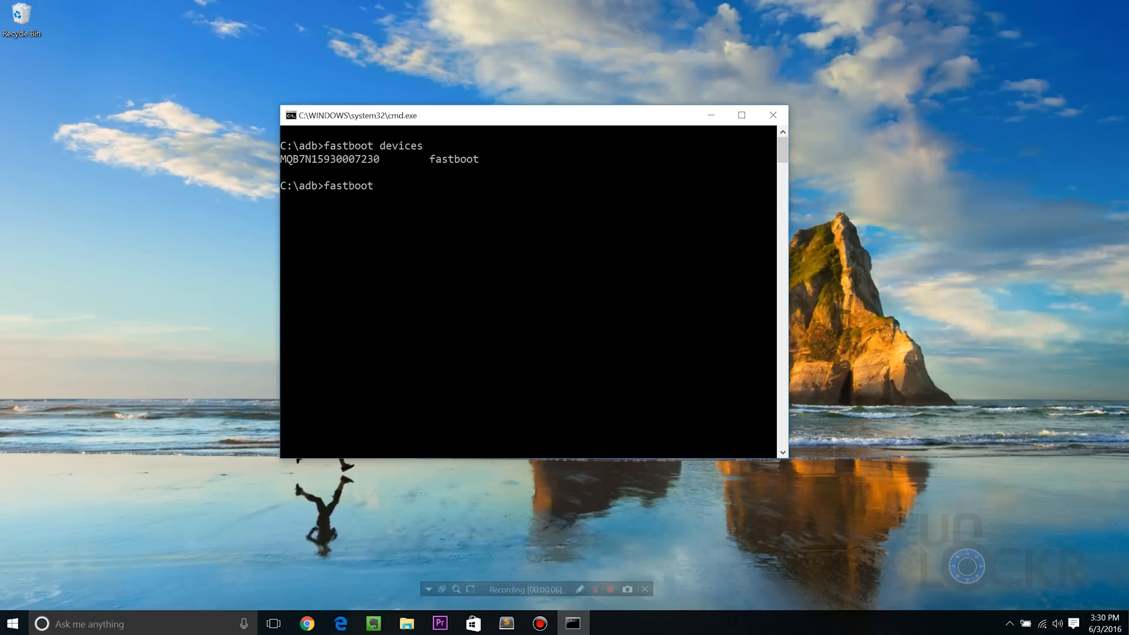
{"action": "type", "text": "oem un"}
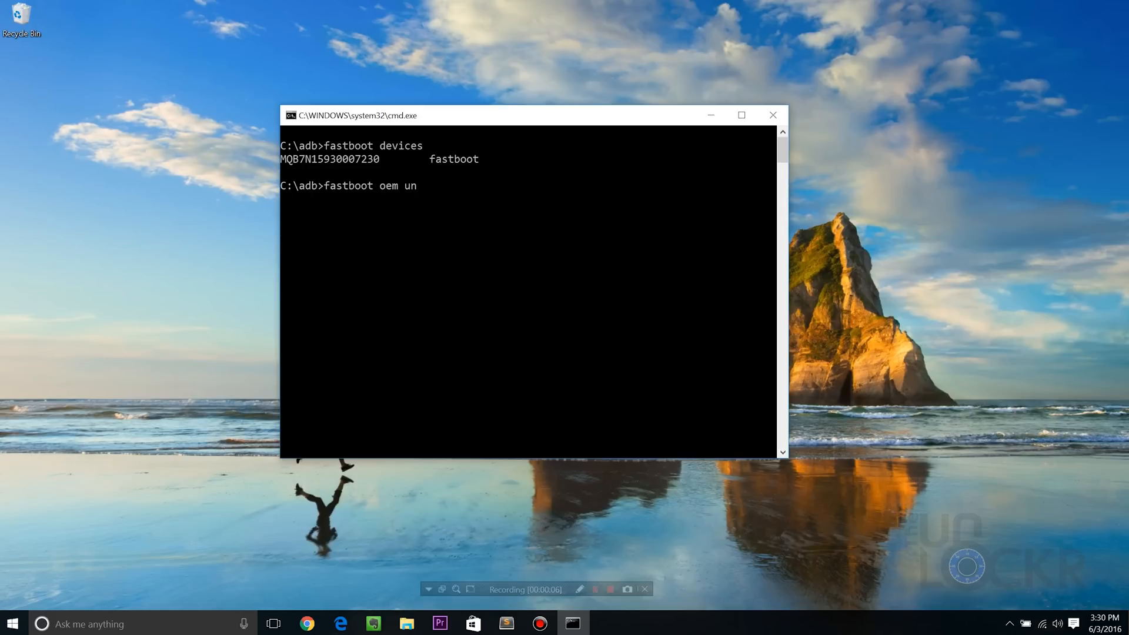